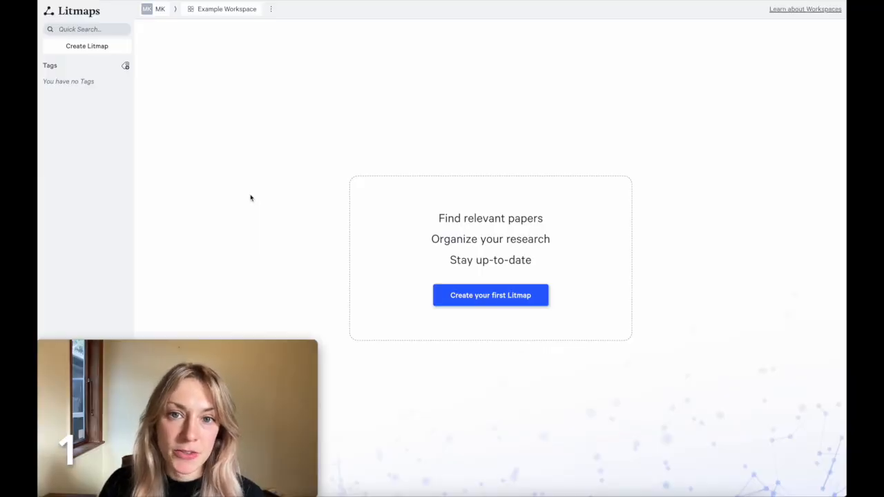
mouse_move(203, 169)
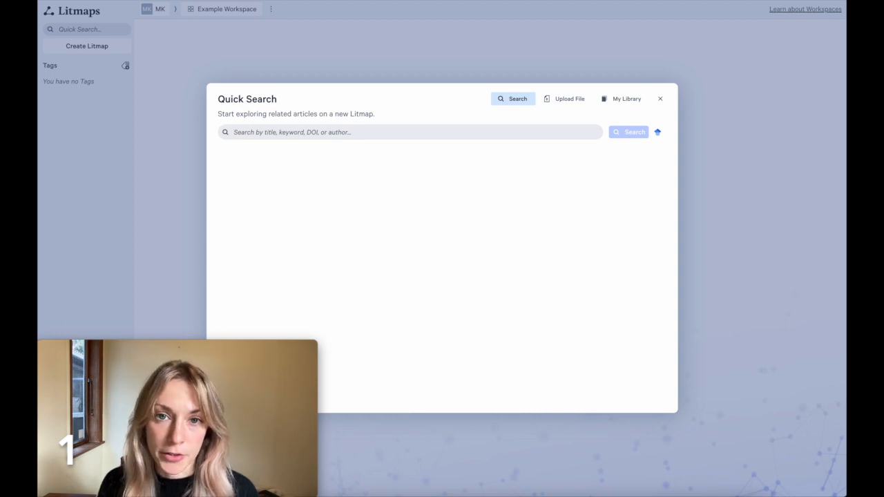
Step: Search 'misinformation social media india' and select Al-Zaman 2021, Kanozia 2021 and Agarwal 2022 as seeds
type("misinformation social media india")
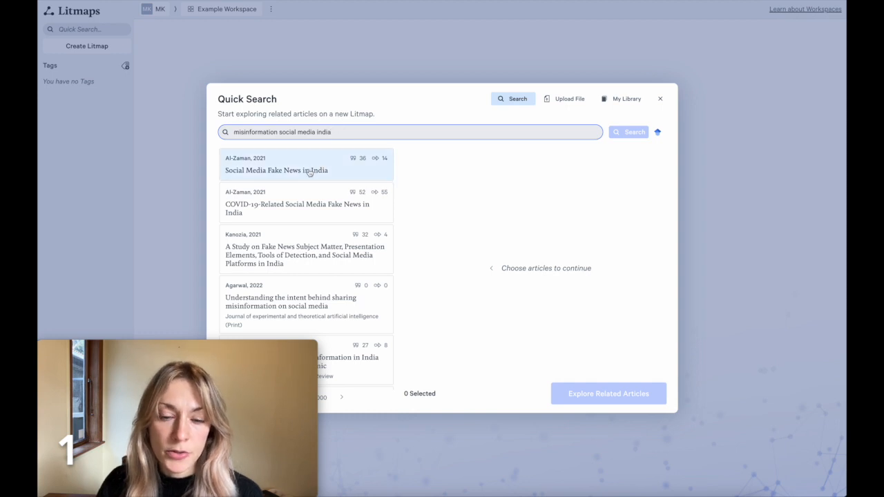
left_click(276, 170)
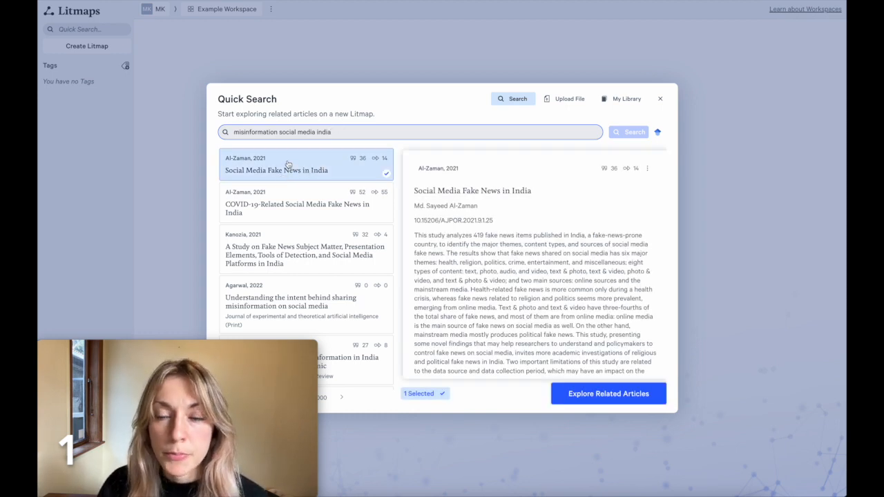
mouse_move(306, 255)
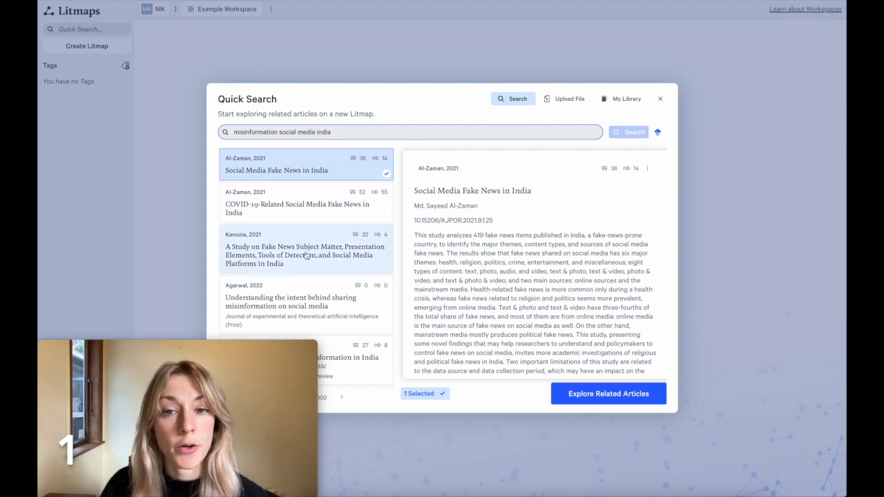
left_click(306, 255)
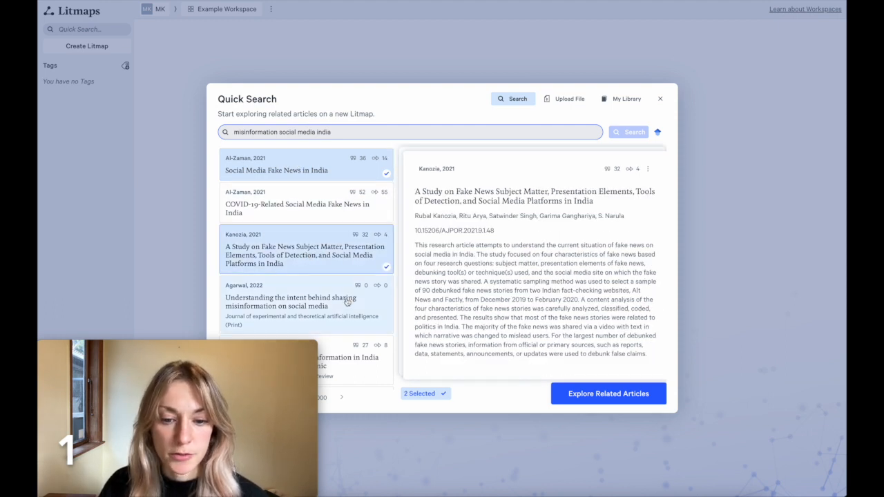
left_click(304, 301)
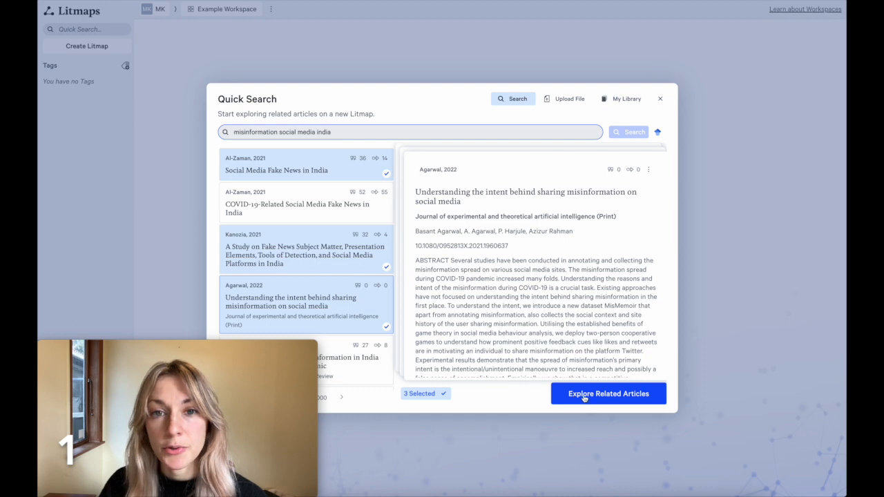
Step: Map the three seed papers, then view and close the Tandoc 2018 article details
left_click(608, 394)
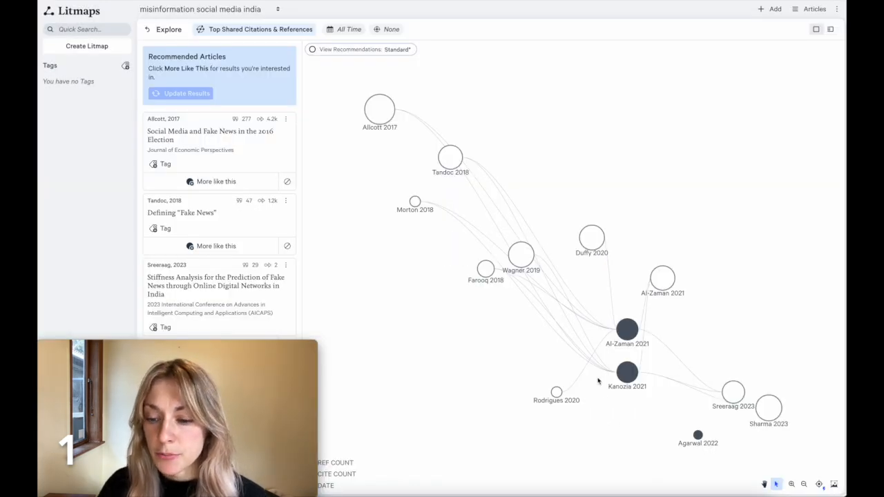
mouse_move(661, 317)
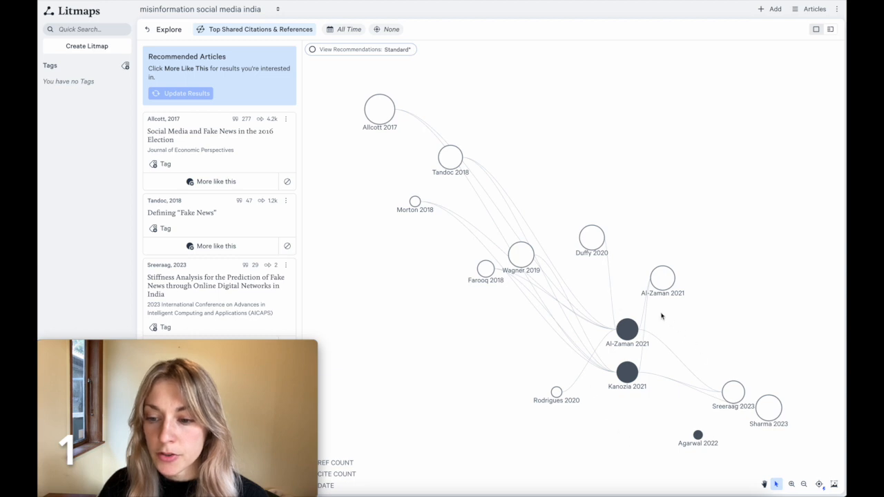
mouse_move(541, 192)
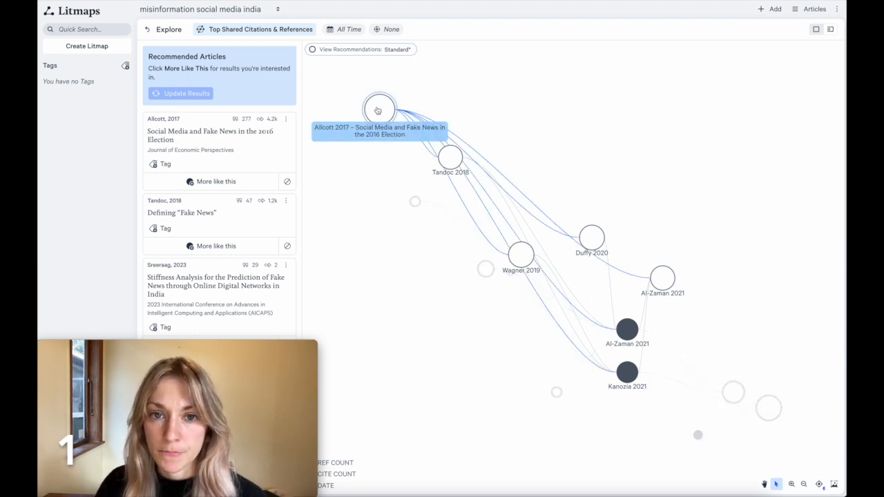
mouse_move(452, 156)
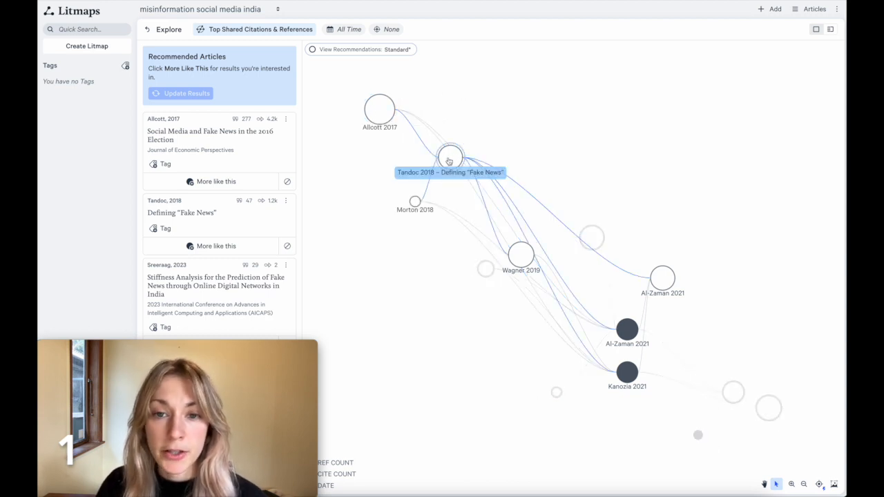
left_click(451, 156)
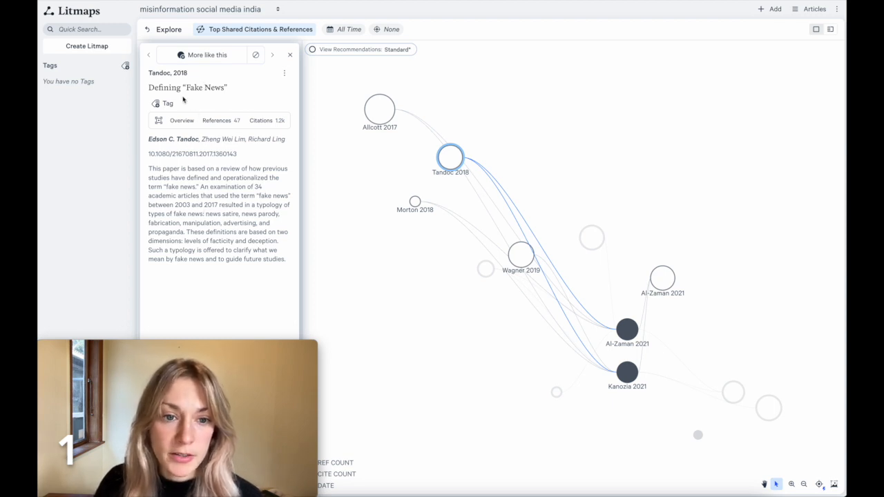
left_click(191, 154)
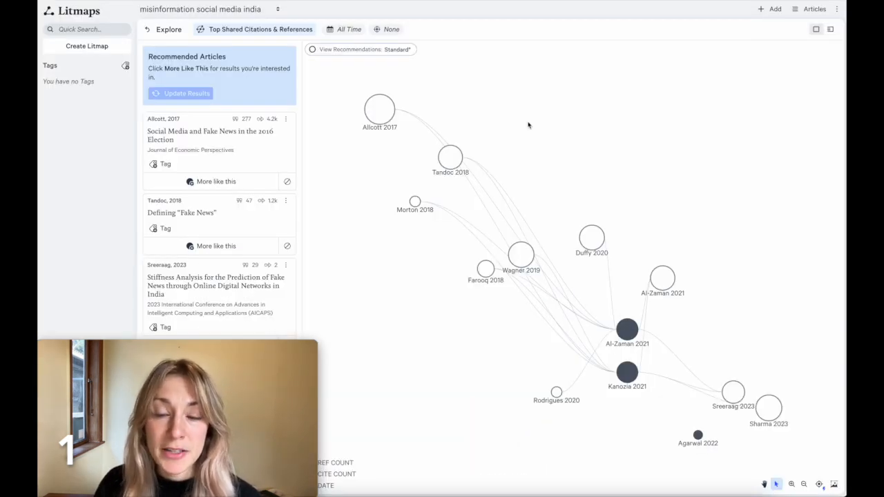
mouse_move(530, 143)
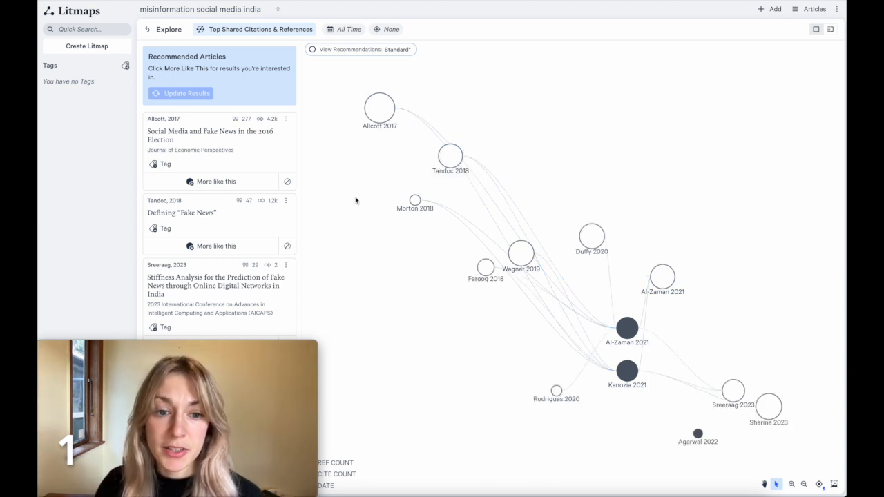
mouse_move(451, 155)
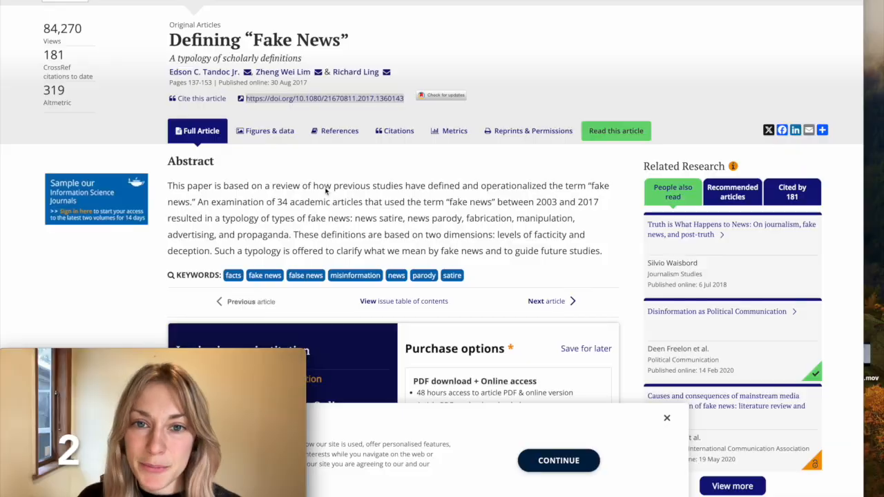
mouse_move(322, 210)
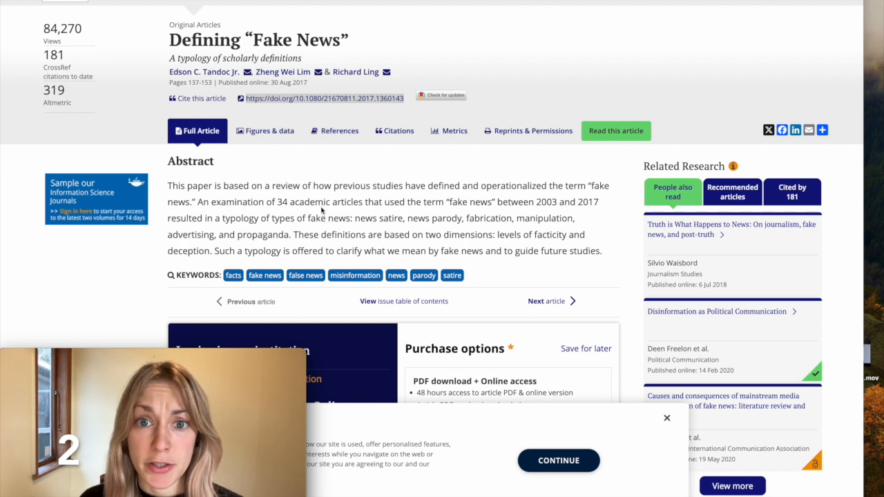
mouse_move(269, 54)
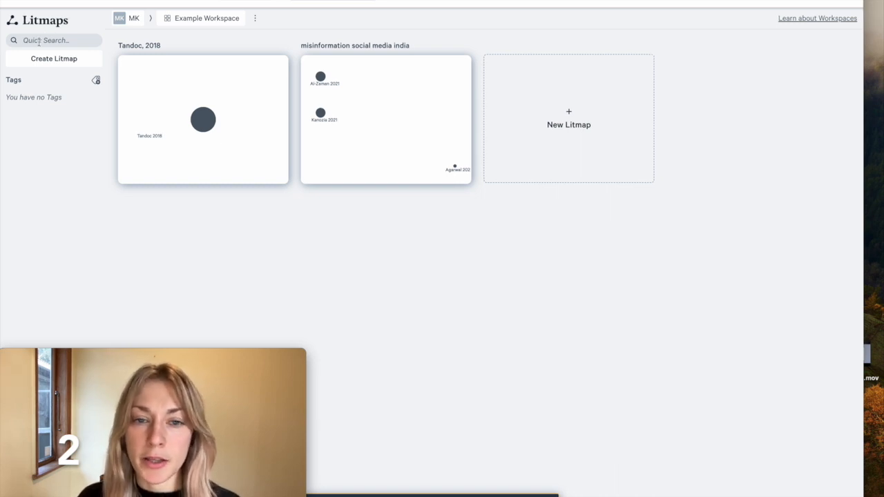
Step: Search DOI 10.1080/21670811.2017.1360143, select 'Defining Fake News' and explore its related articles
left_click(54, 40)
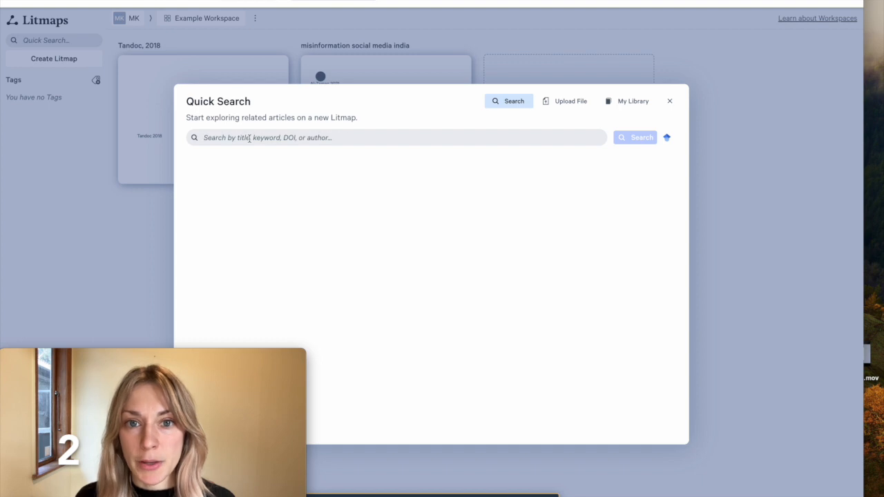
type("https://doi.org/10.1080/21670811.2017.1360143")
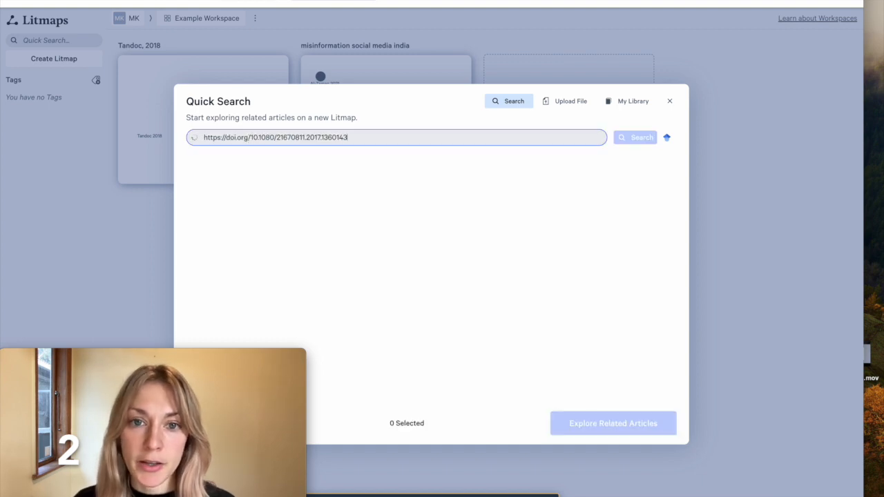
left_click(635, 137)
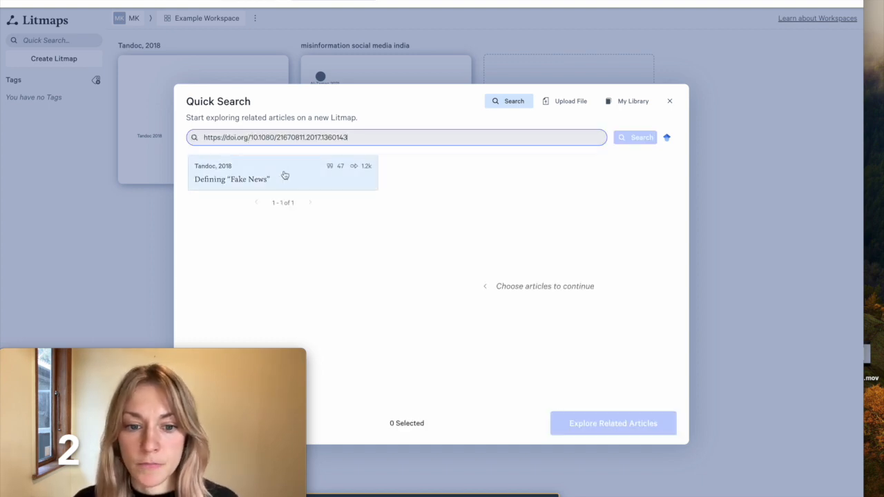
left_click(248, 180)
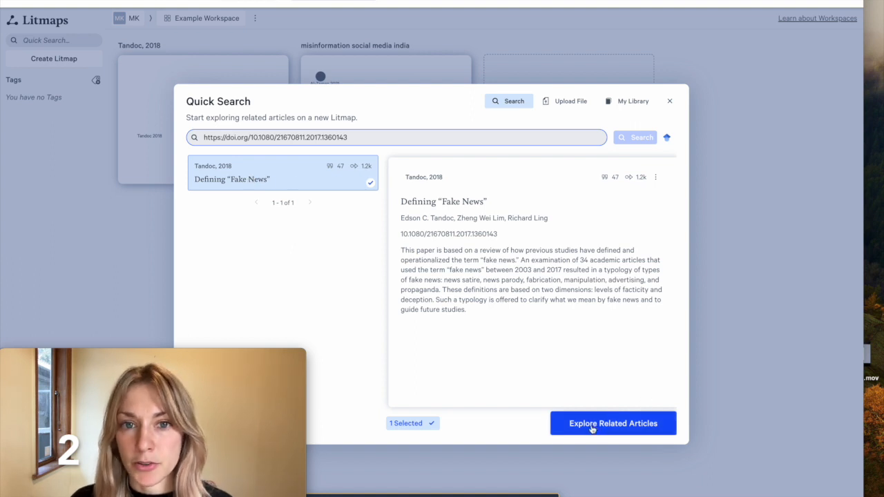
left_click(614, 423)
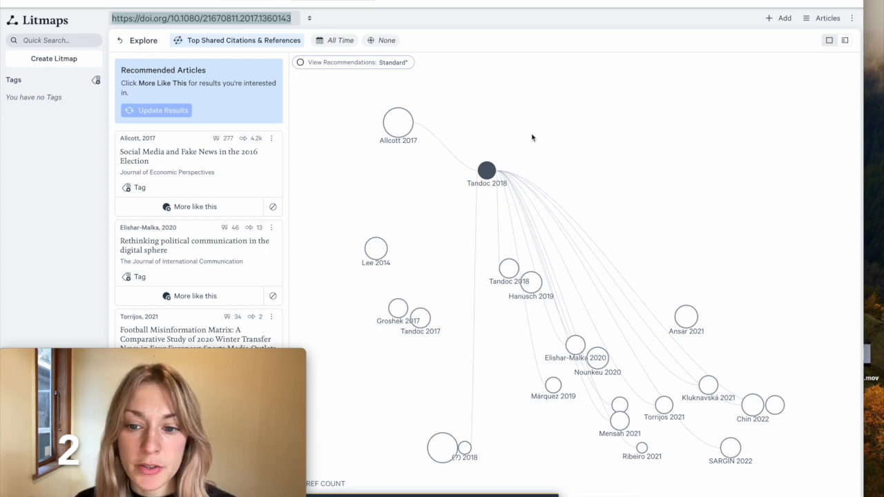
mouse_move(487, 170)
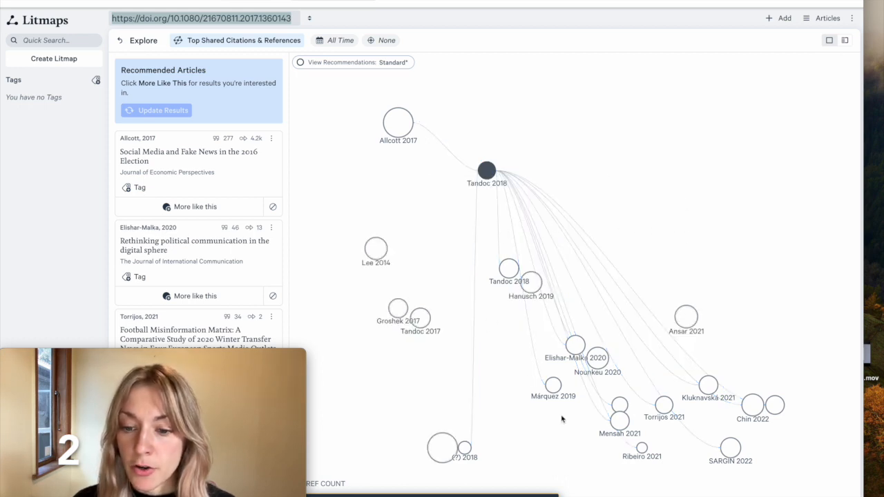
mouse_move(348, 88)
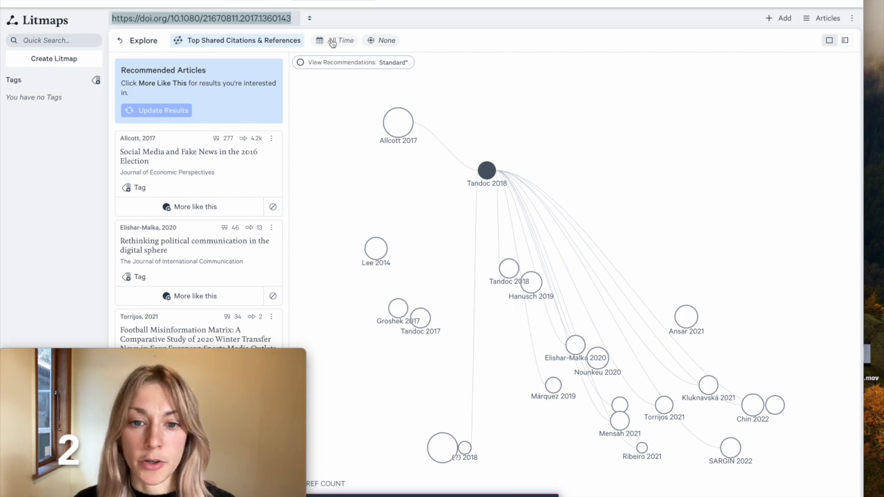
Step: Limit the Tandoc 2018 related-articles results to publications from January 2023 to May 2024
left_click(338, 41)
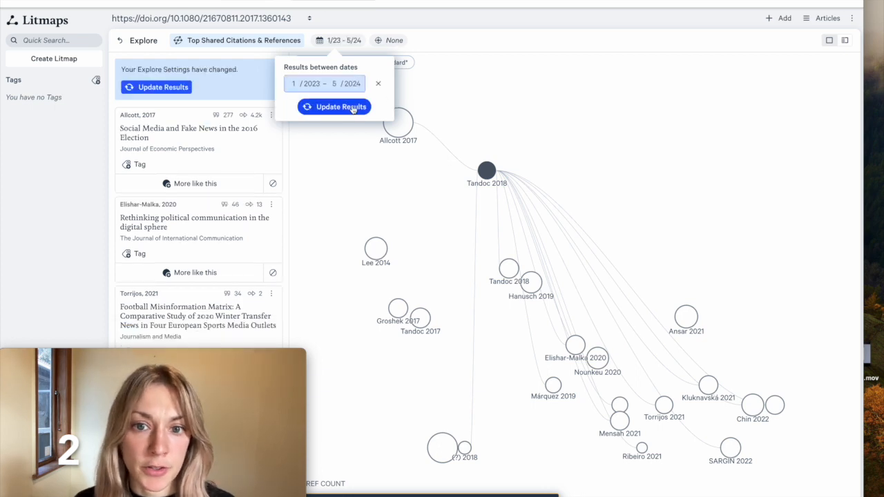
left_click(335, 107)
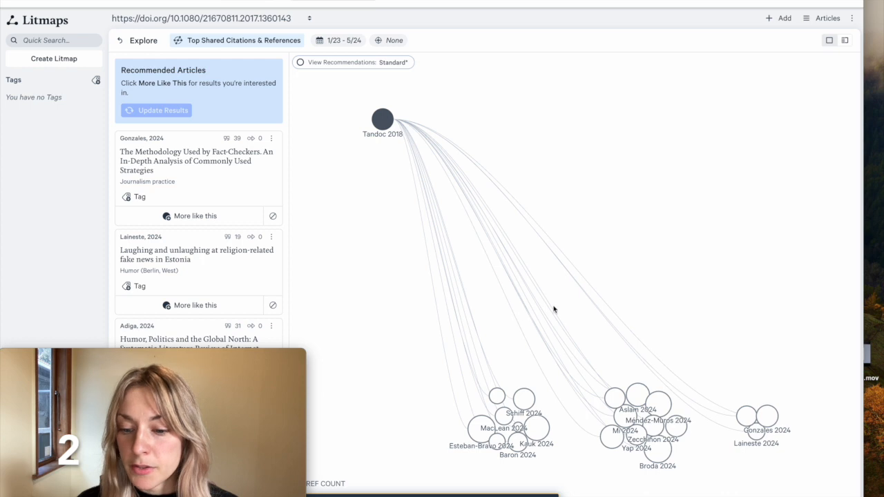
mouse_move(753, 361)
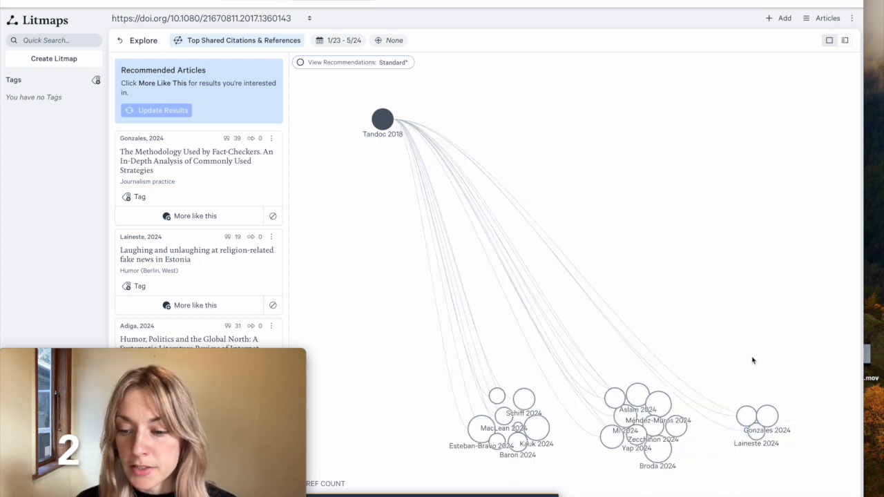
mouse_move(769, 410)
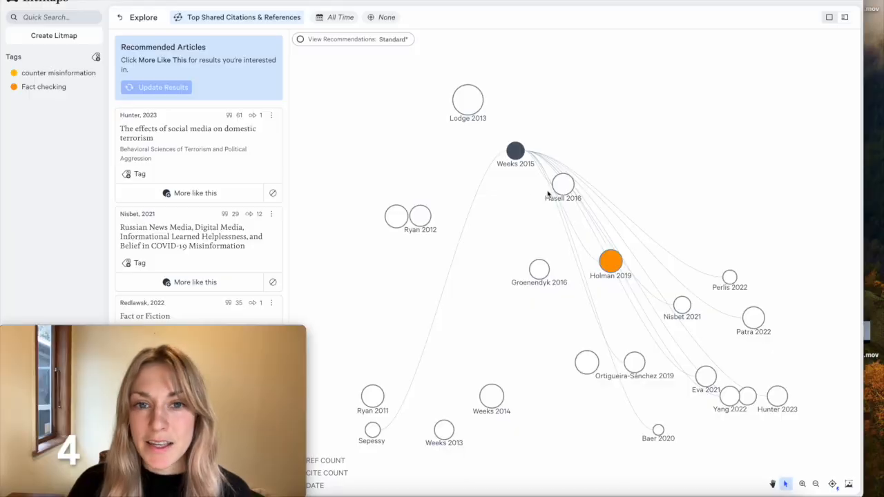
mouse_move(562, 185)
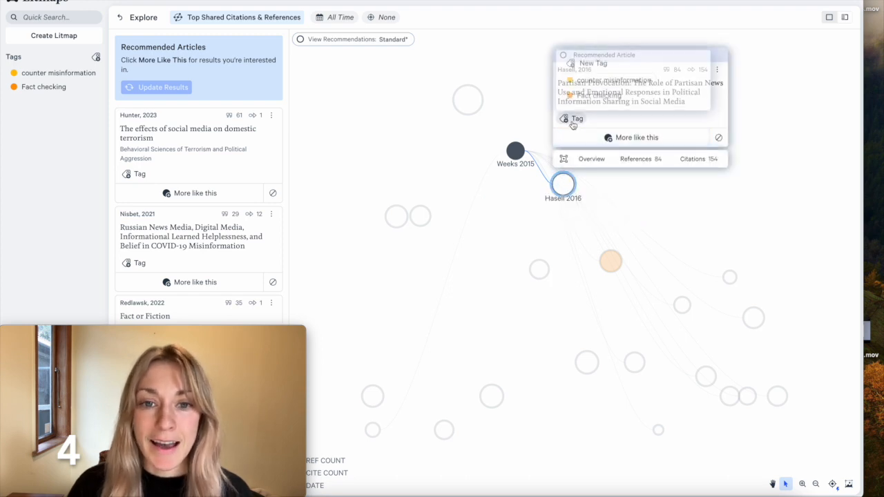
Step: Tag the Hasell 2016 article and bring up the Religions and Ecology Overview map
left_click(571, 118)
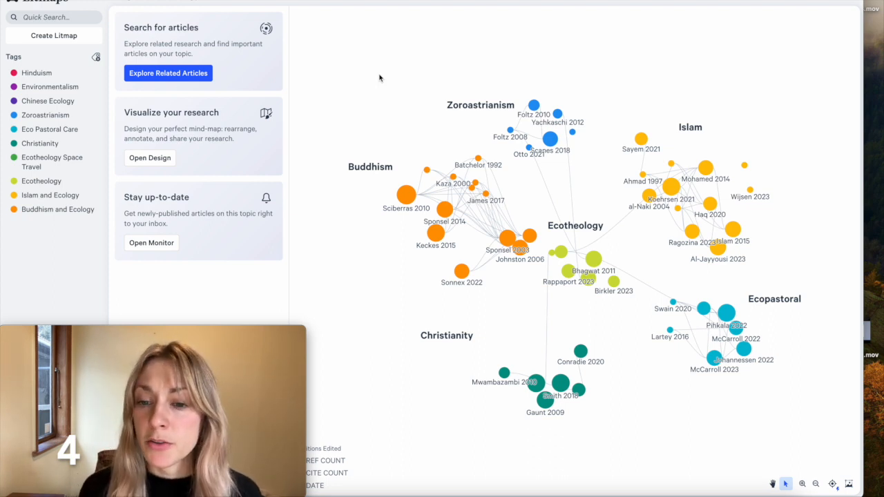
mouse_move(391, 147)
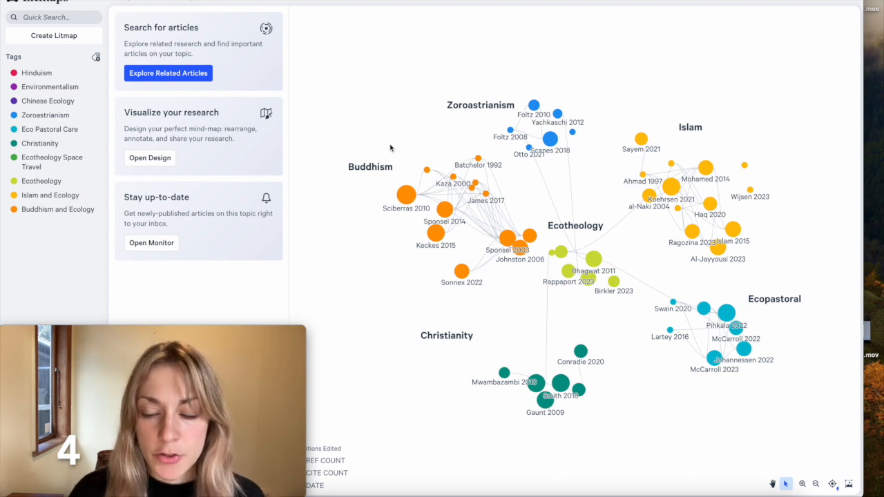
mouse_move(427, 318)
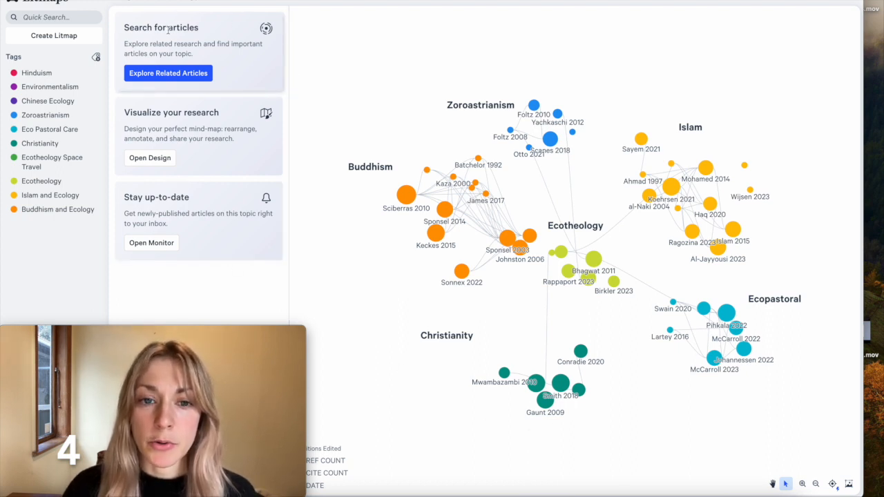
mouse_move(217, 261)
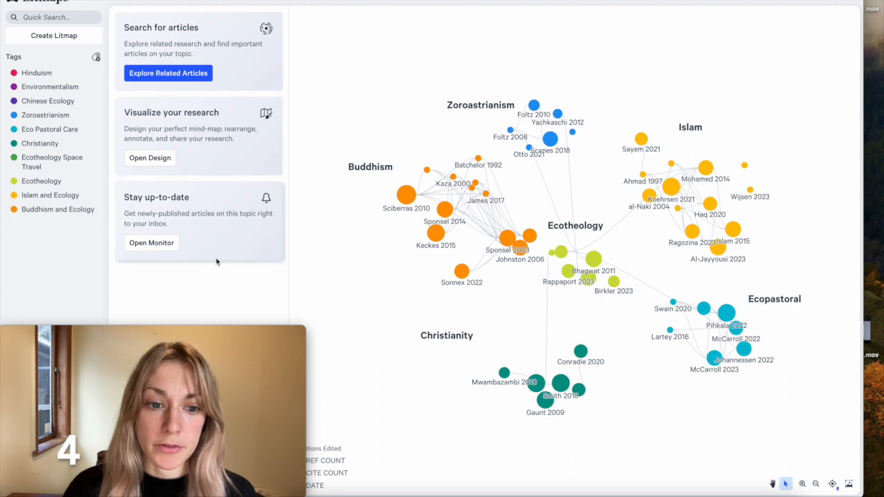
Step: Explore articles related to Zoroastrianism papers Foltz 2010 and Scanes 2018
left_click(149, 157)
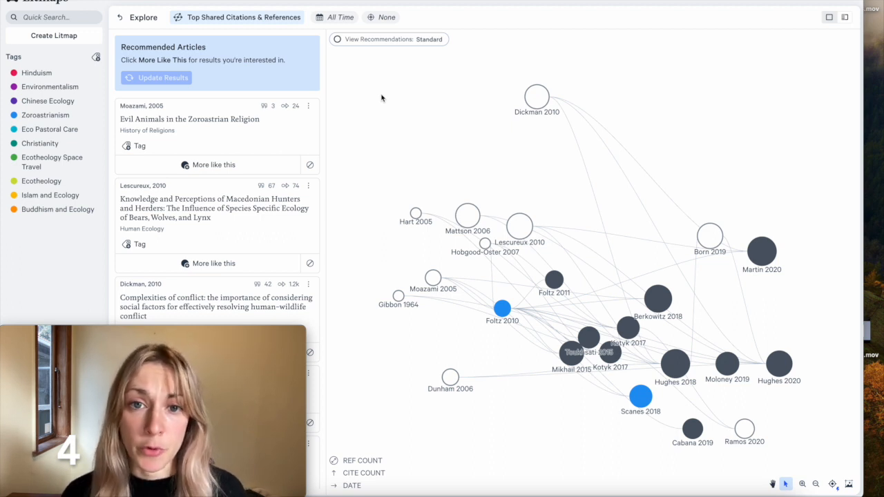
mouse_move(728, 130)
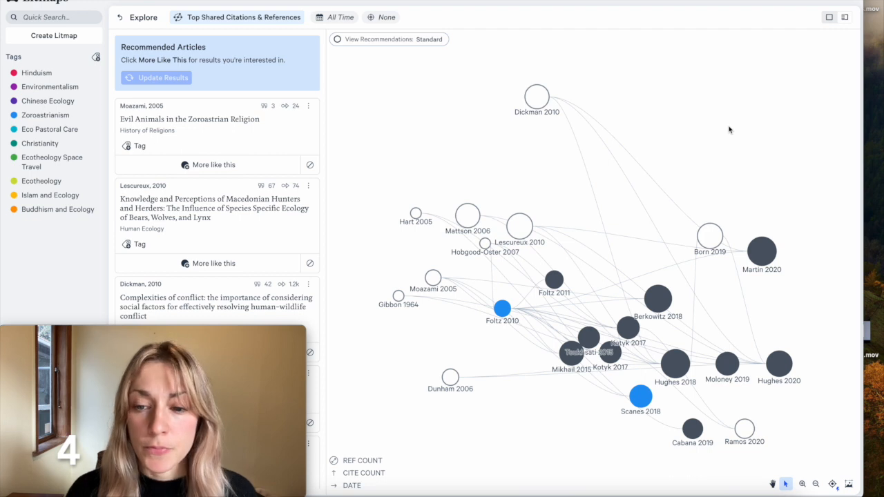
mouse_move(537, 97)
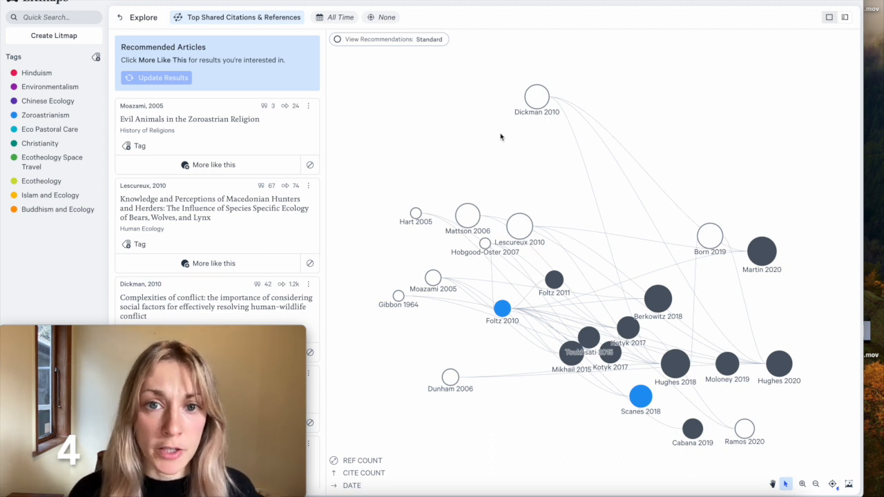
mouse_move(398, 395)
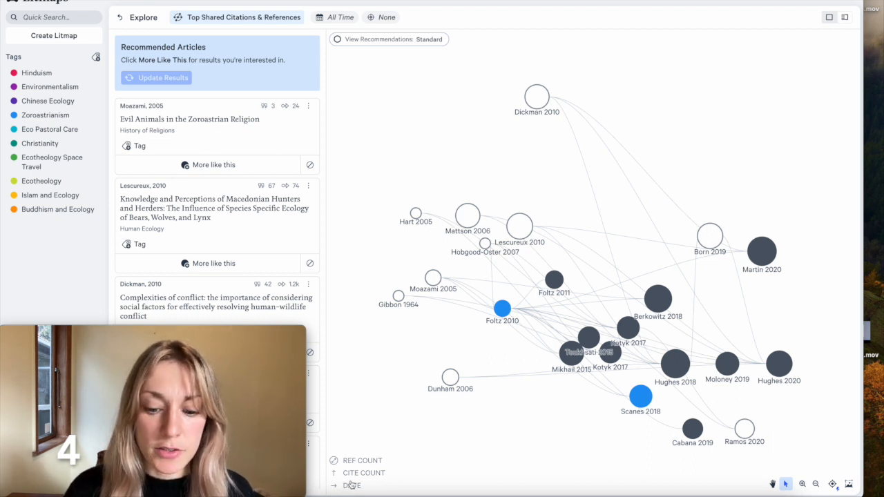
Step: Set the map's vertical axis to Map Relevance in Layout Settings
left_click(353, 483)
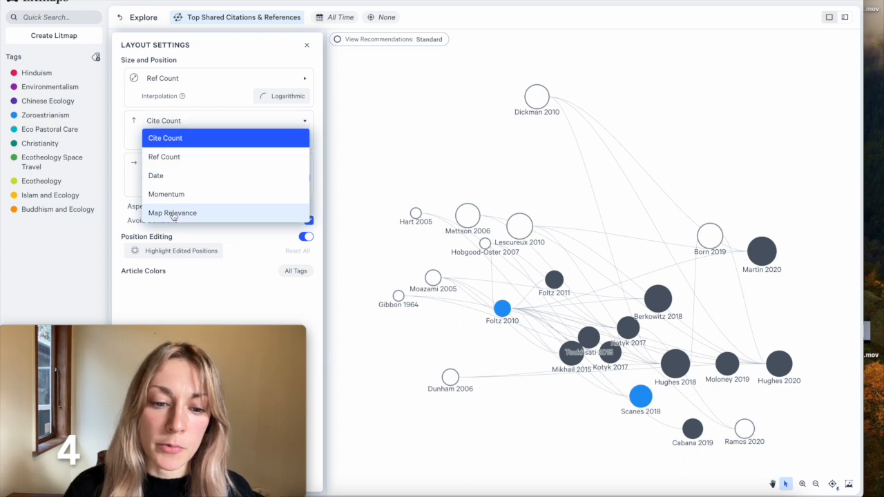
left_click(172, 213)
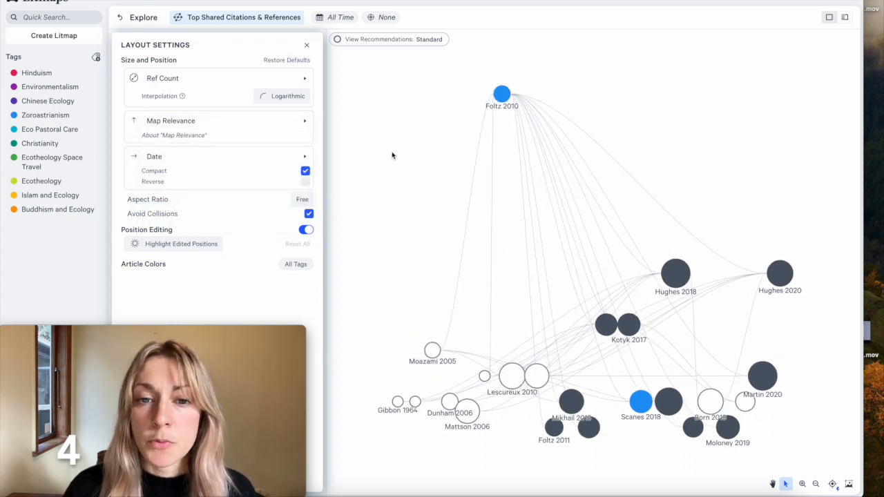
mouse_move(399, 144)
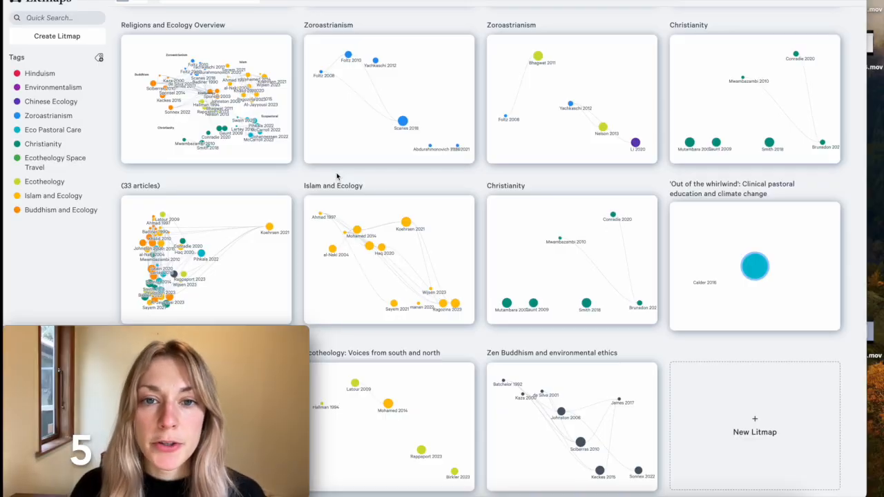
mouse_move(264, 196)
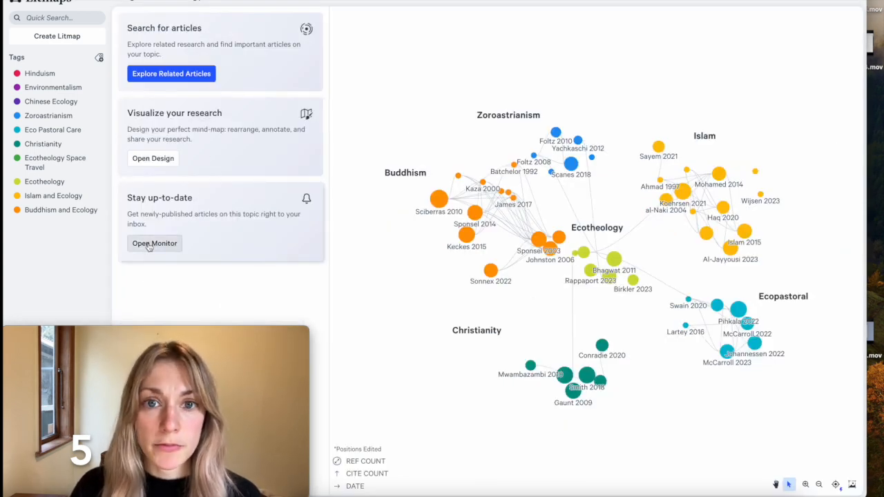
Step: Enable the monitor on the Religions and Ecology Overview litmap
left_click(154, 243)
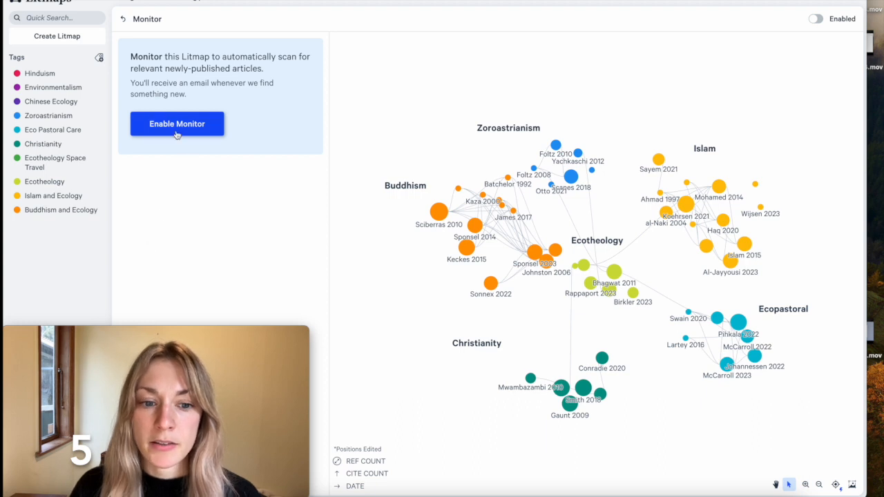
left_click(177, 124)
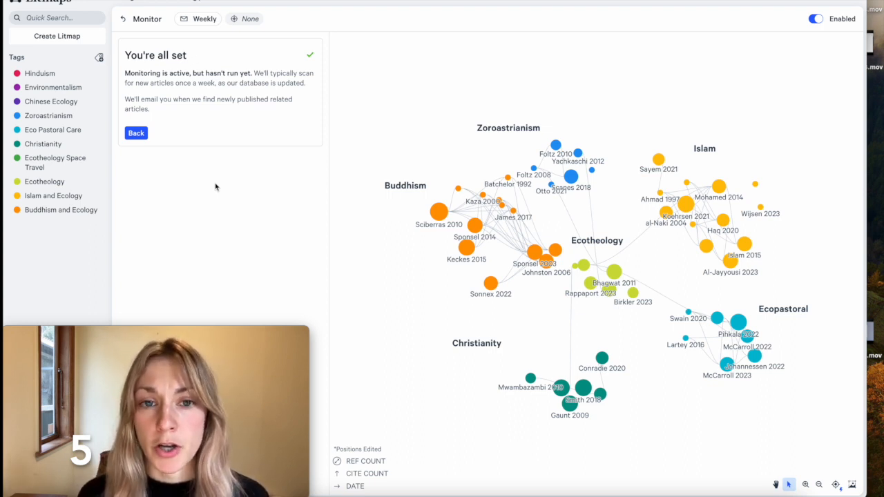
mouse_move(337, 194)
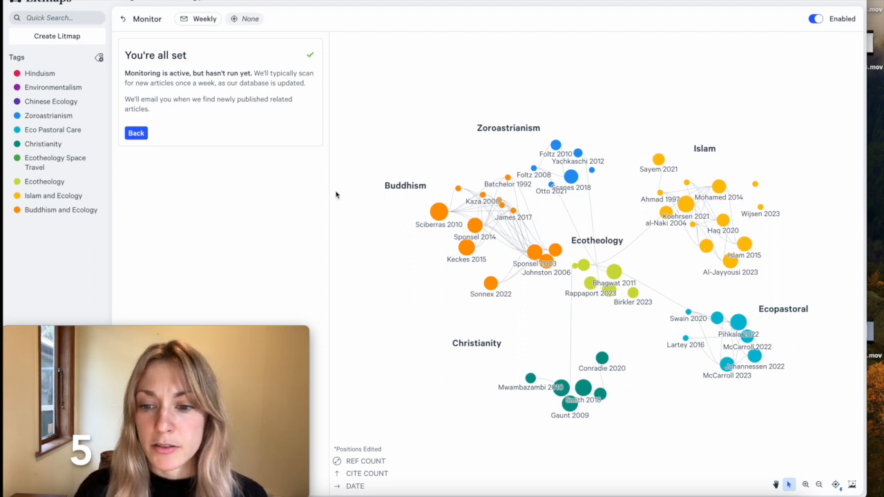
mouse_move(344, 272)
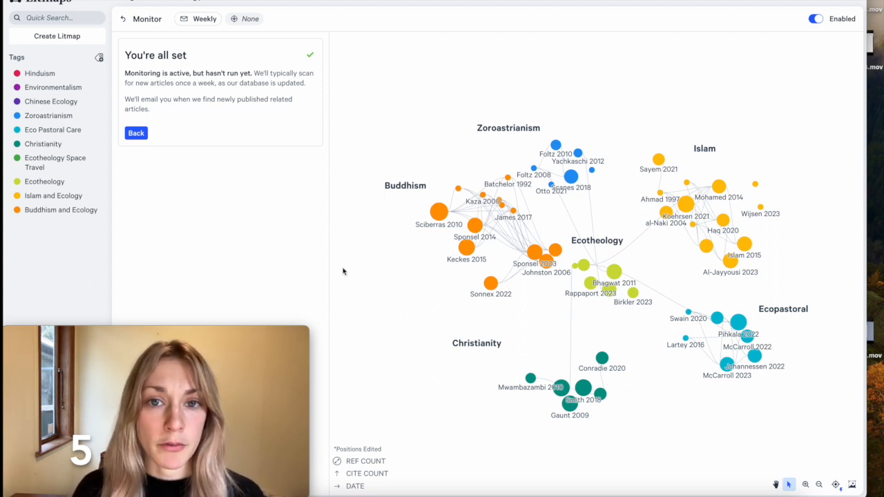
mouse_move(352, 78)
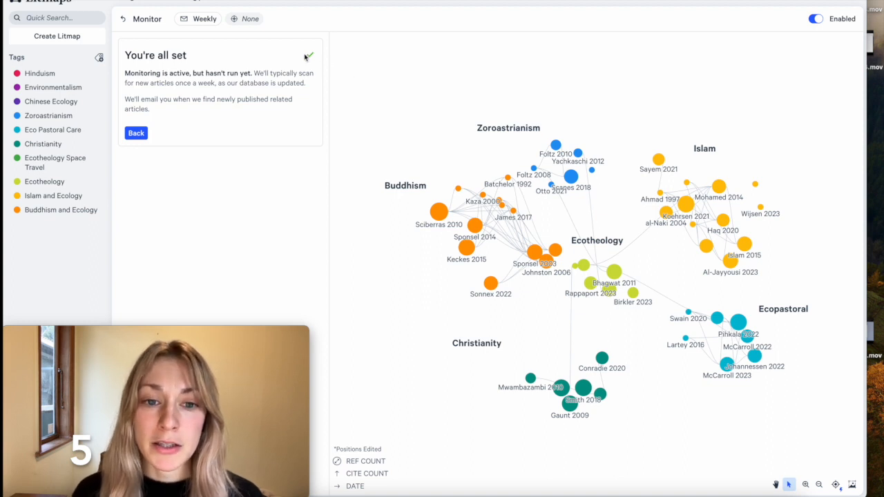
Step: View the monitor's suggested target keywords and its Weekly/Monthly scan frequency options
left_click(245, 18)
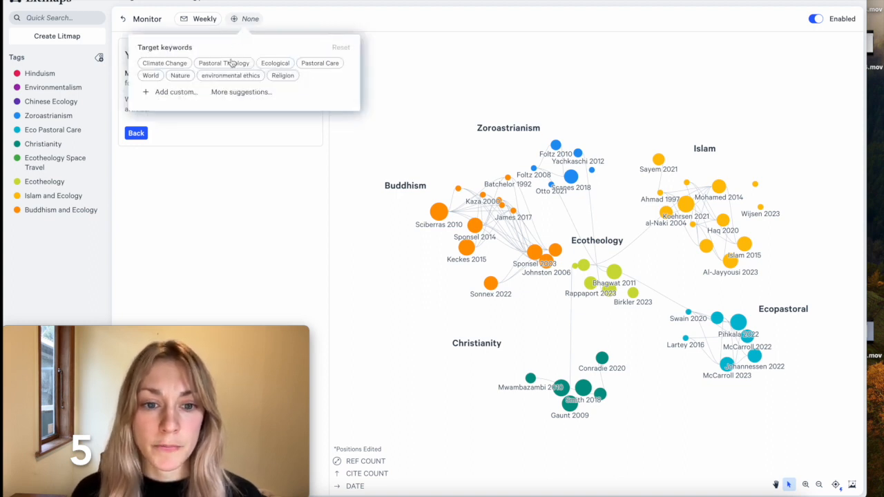
left_click(199, 18)
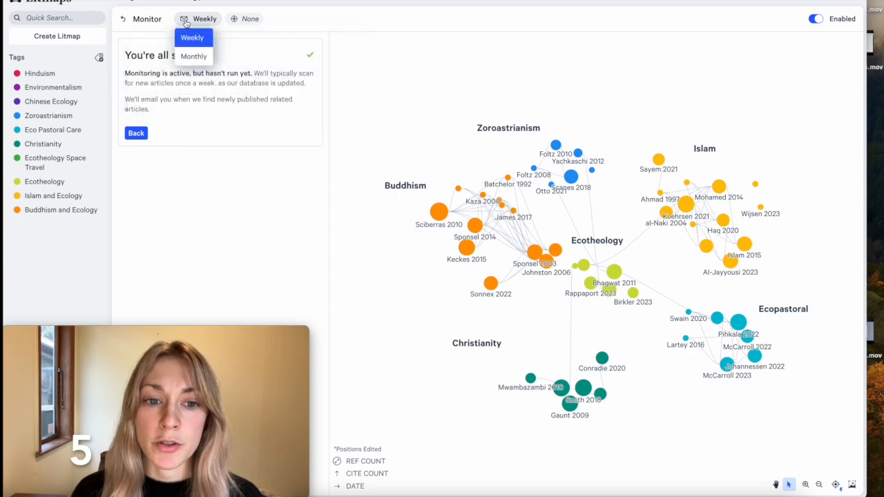
mouse_move(194, 59)
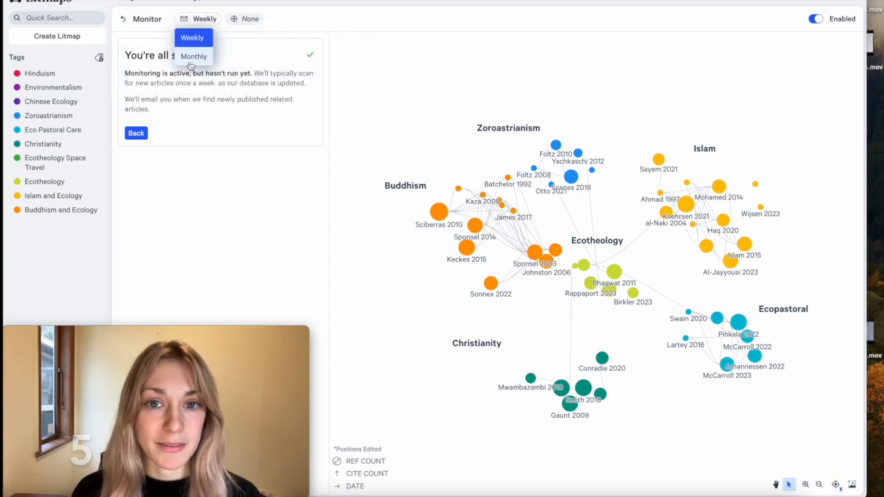